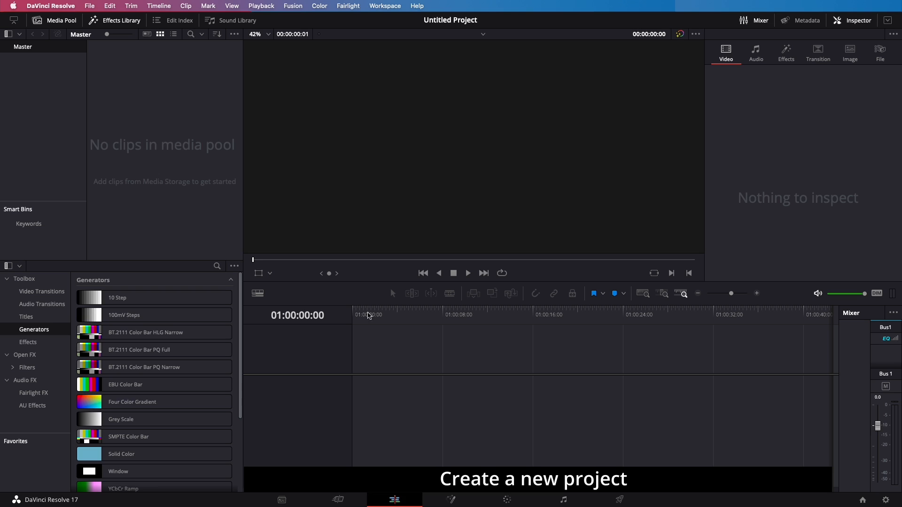
Step: Import the monitor clip C0034.MP4 through File > Import > Media
{"action": "left_click", "coordinate": [90, 5]}
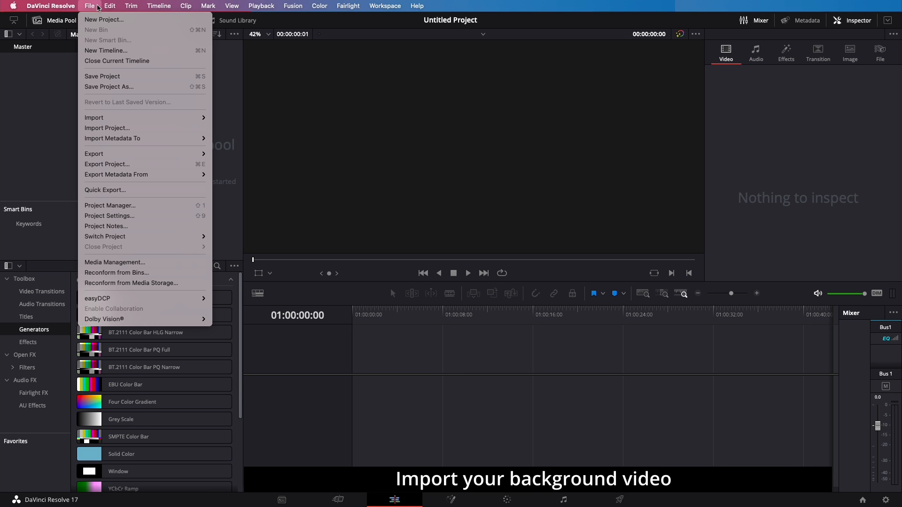
{"action": "mouse_move", "coordinate": [93, 117]}
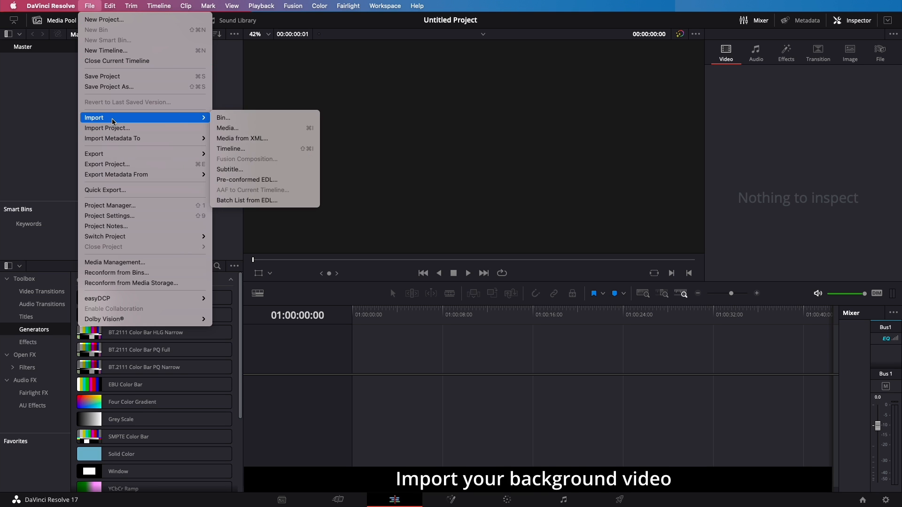
{"action": "left_click", "coordinate": [226, 128]}
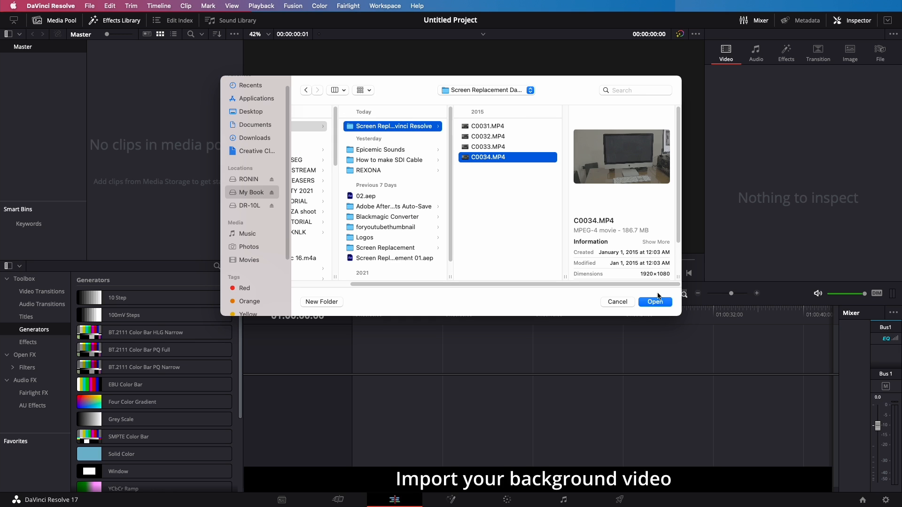
{"action": "left_click", "coordinate": [655, 301]}
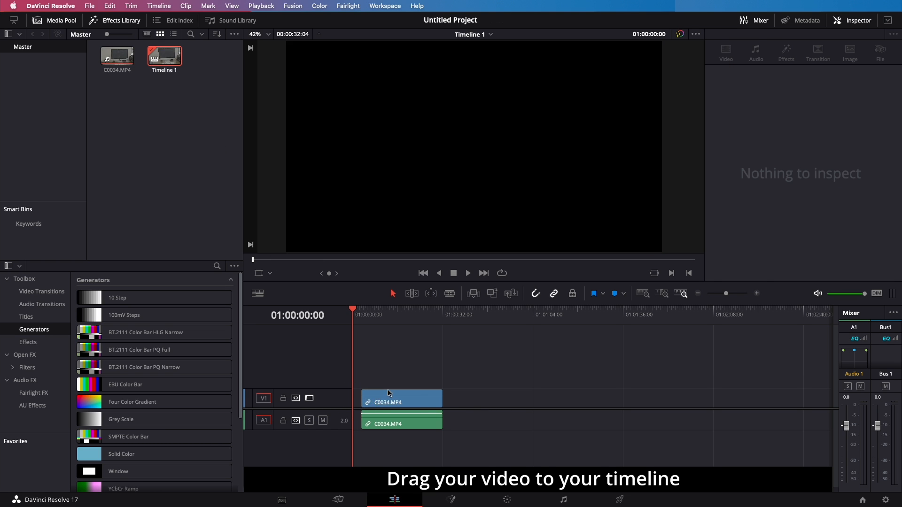
Step: Place C0034.MP4 at the start of Timeline 1 and switch to the Fusion page
{"action": "left_click", "coordinate": [401, 401]}
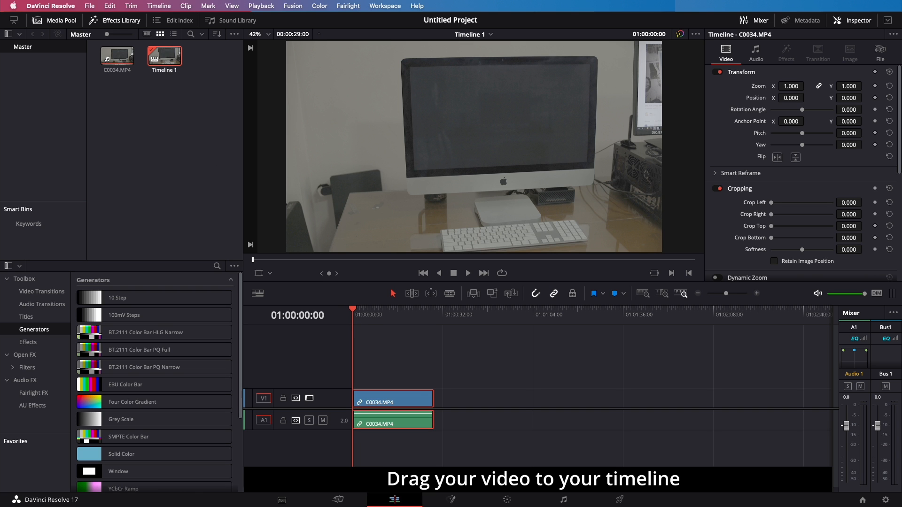
{"action": "left_click", "coordinate": [450, 499]}
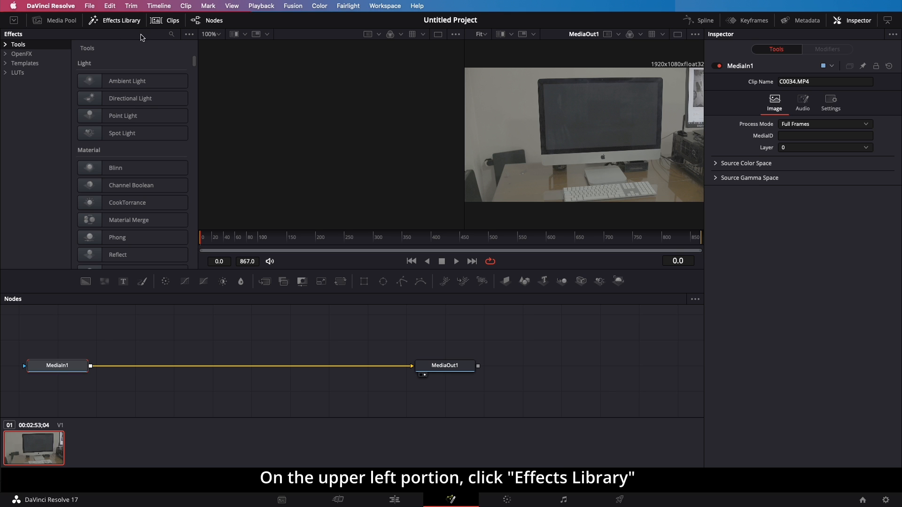
Step: Add a Tracker node between MediaIn1 and MediaOut1 from the Effects Library
{"action": "left_click", "coordinate": [171, 34]}
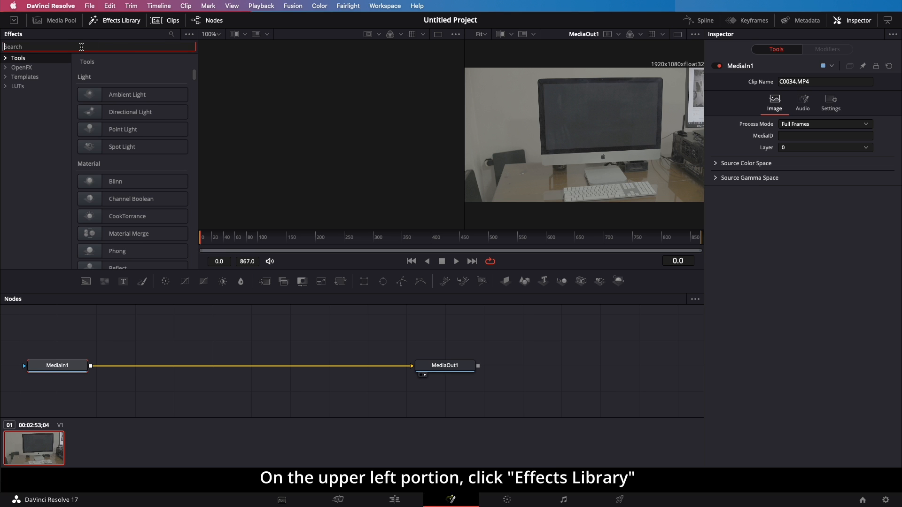
{"action": "type", "text": "trak"}
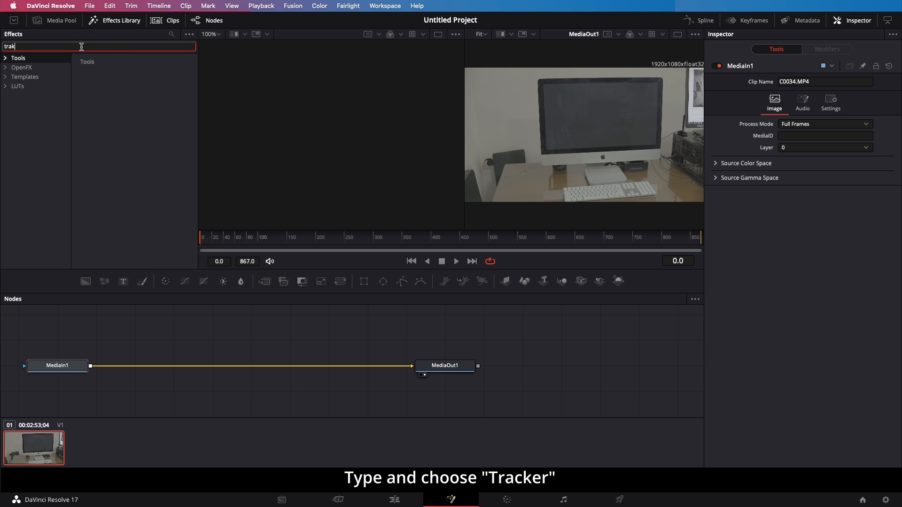
{"action": "type", "text": "tracker"}
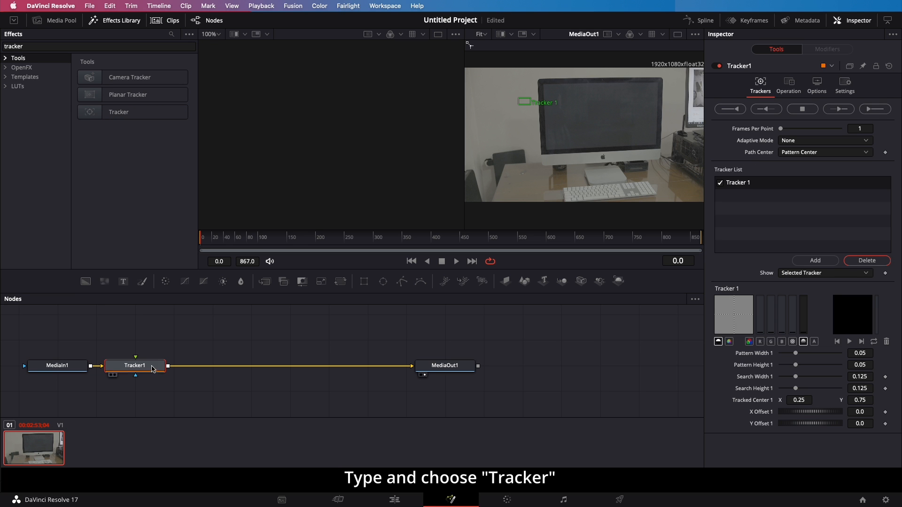
{"action": "left_click", "coordinate": [135, 365]}
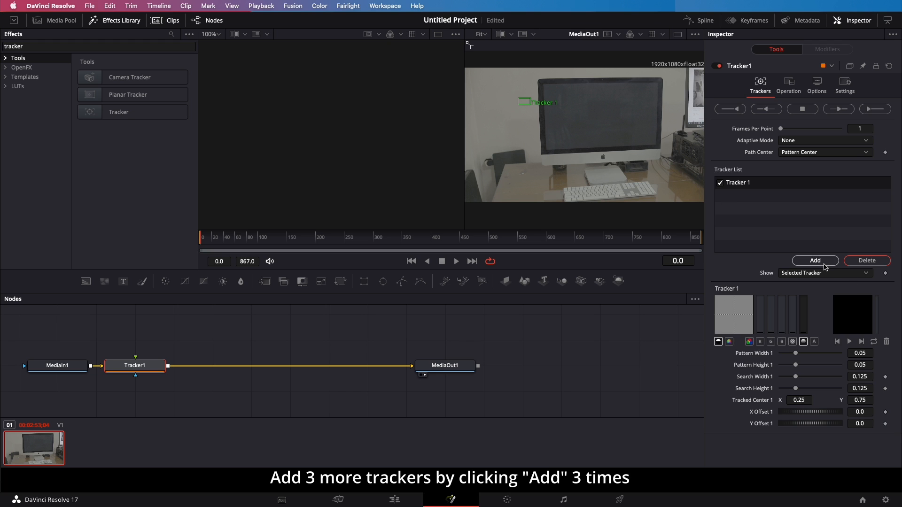
Step: Add trackers to Tracker1 and place them on the monitor screen's corners
{"action": "left_click", "coordinate": [814, 261]}
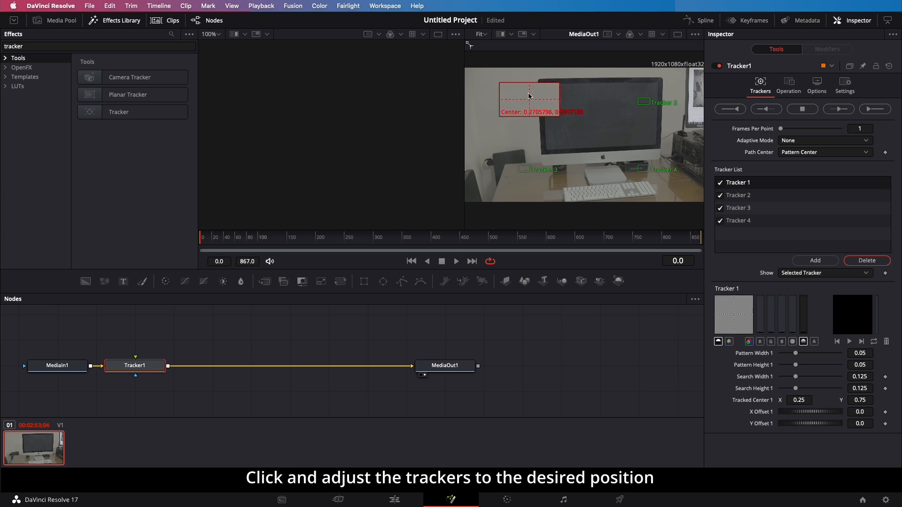
{"action": "left_click", "coordinate": [739, 207]}
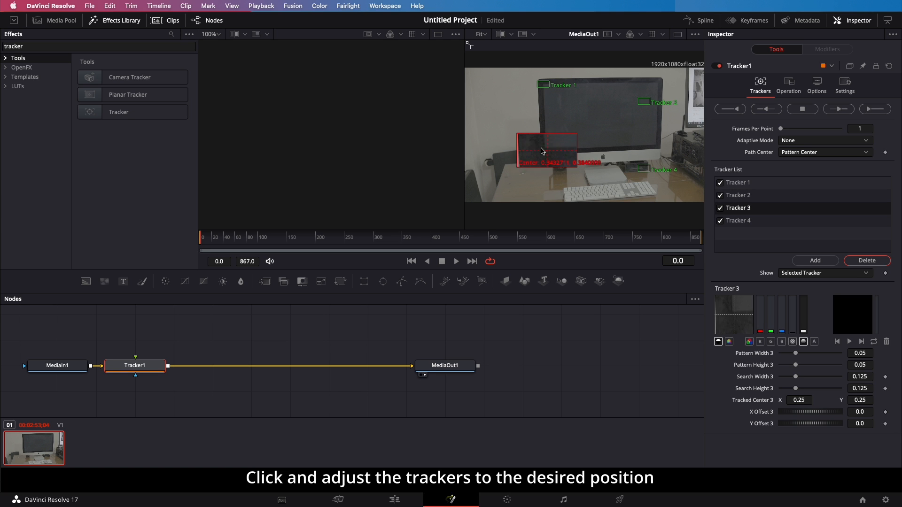
{"action": "left_click", "coordinate": [738, 195]}
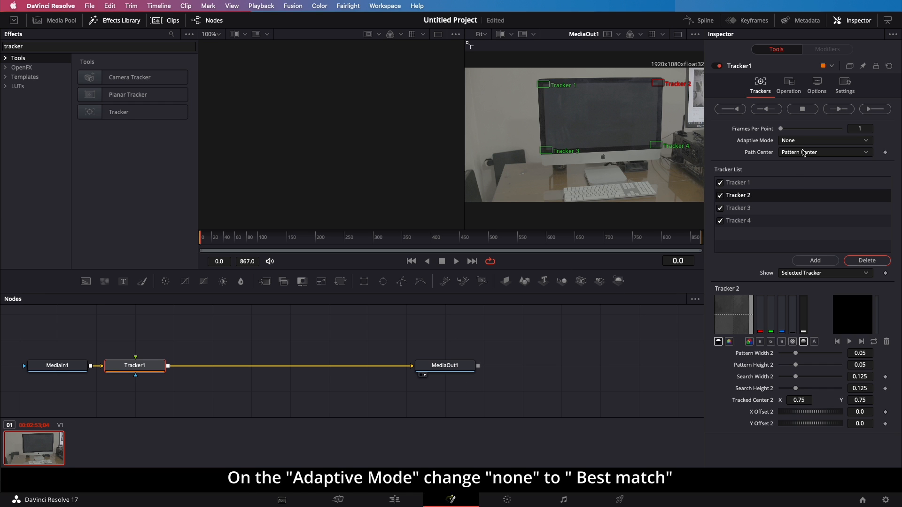
Step: Set the tracker's Adaptive Mode to Best match
{"action": "left_click", "coordinate": [822, 140]}
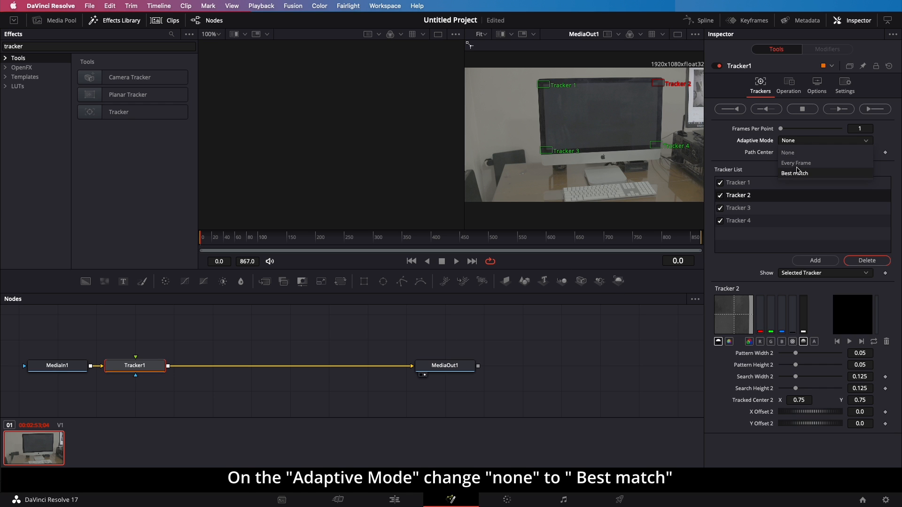
{"action": "left_click", "coordinate": [794, 173]}
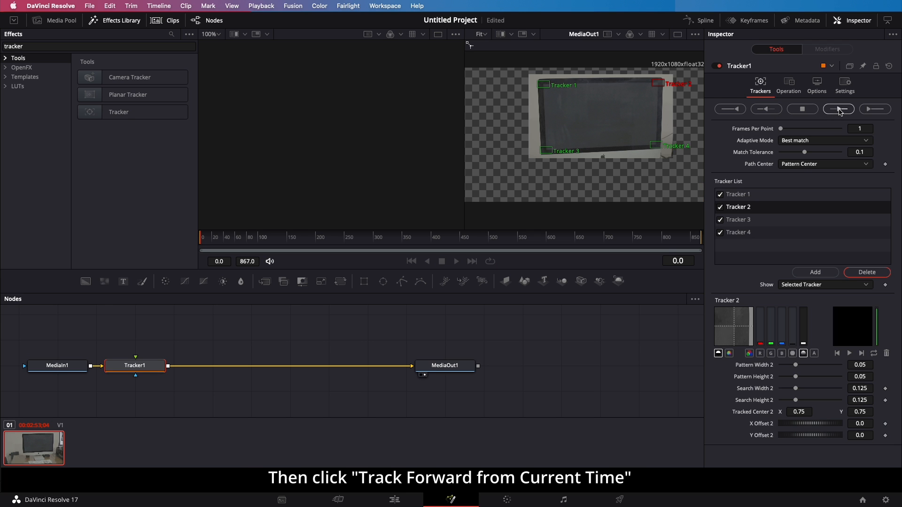
Step: Track all four corners forward through frames 0–867 and dismiss the Render completed notice
{"action": "left_click", "coordinate": [838, 109]}
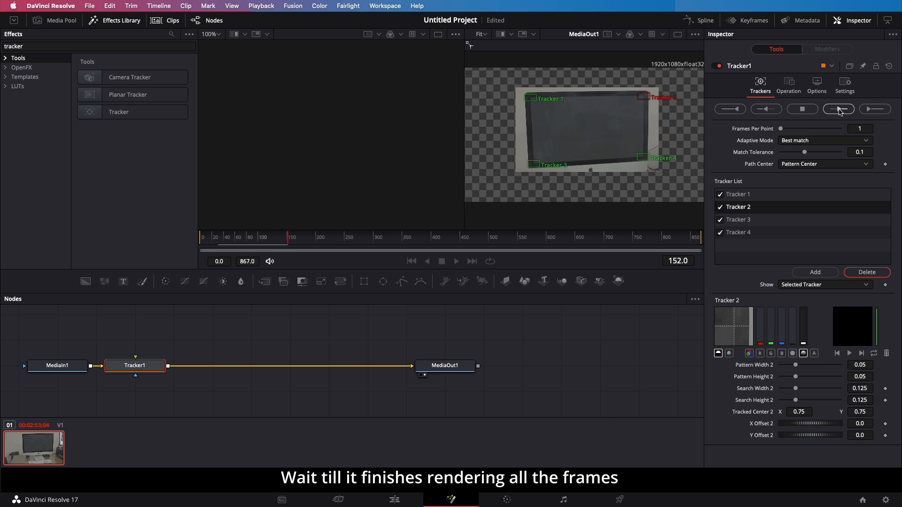
{"action": "left_click", "coordinate": [838, 109]}
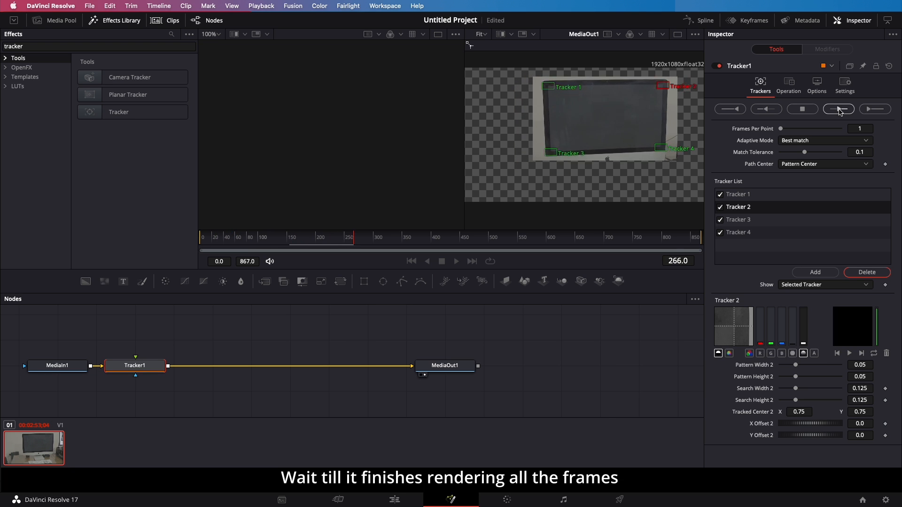
{"action": "left_click", "coordinate": [838, 109]}
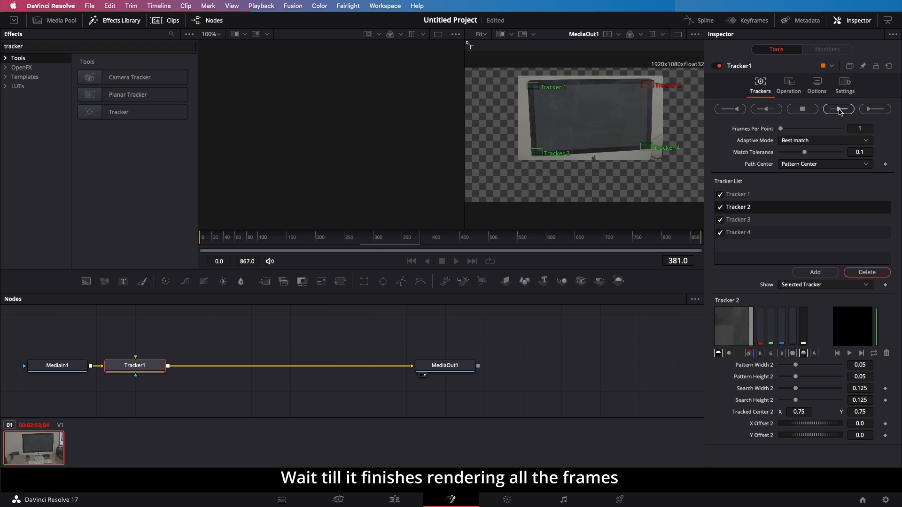
{"action": "left_click", "coordinate": [838, 109]}
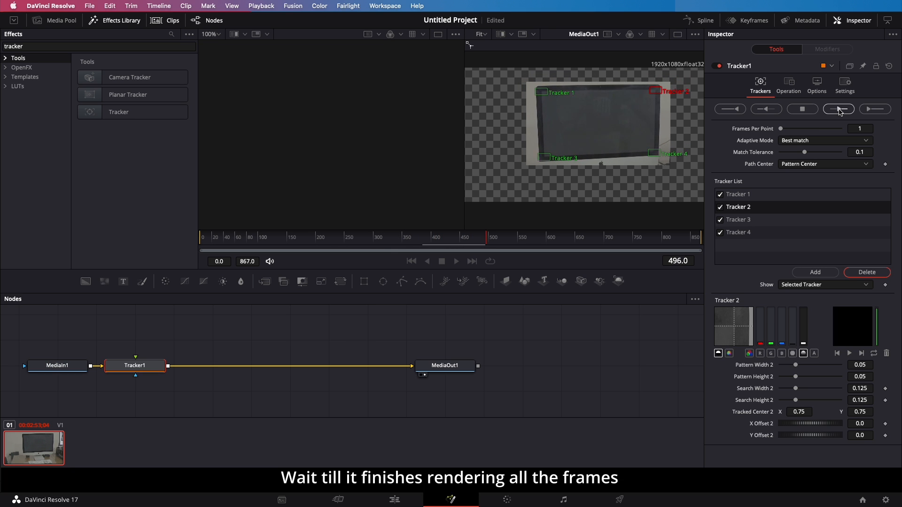
{"action": "left_click", "coordinate": [837, 109]}
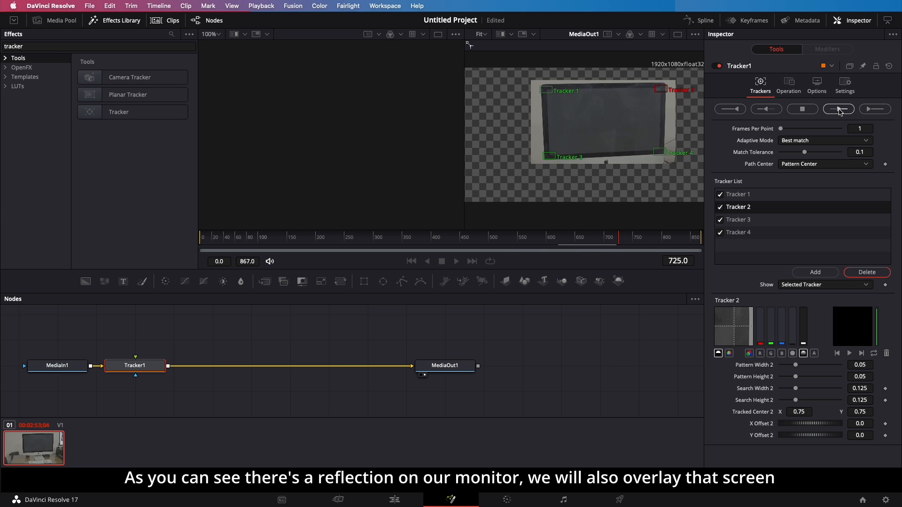
{"action": "left_click", "coordinate": [836, 109]}
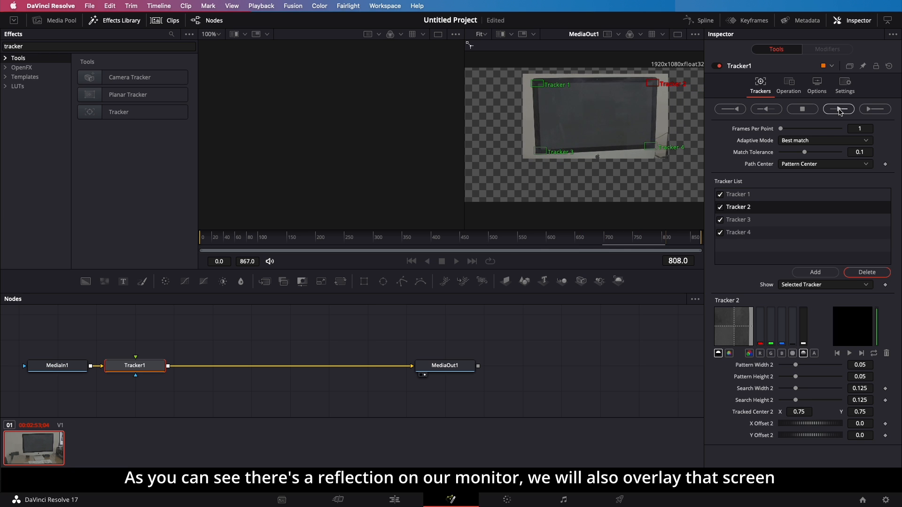
{"action": "left_click", "coordinate": [838, 109]}
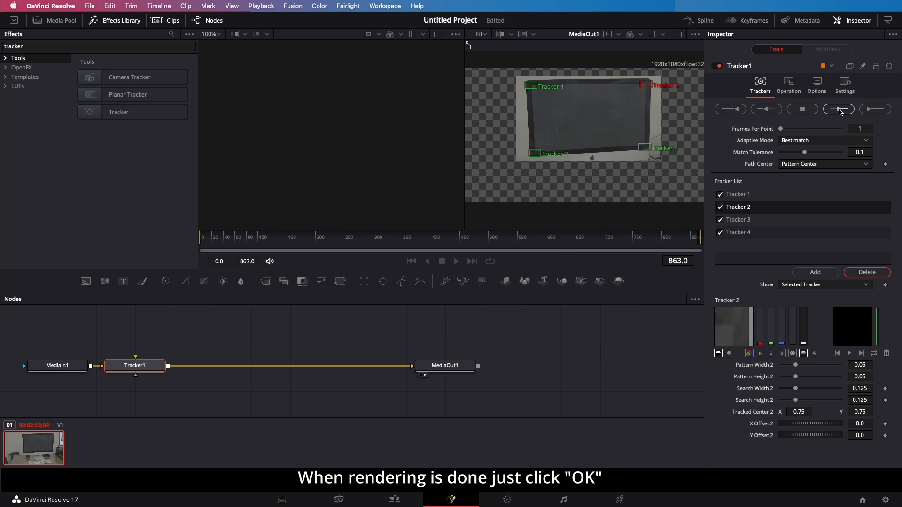
{"action": "left_click", "coordinate": [839, 109]}
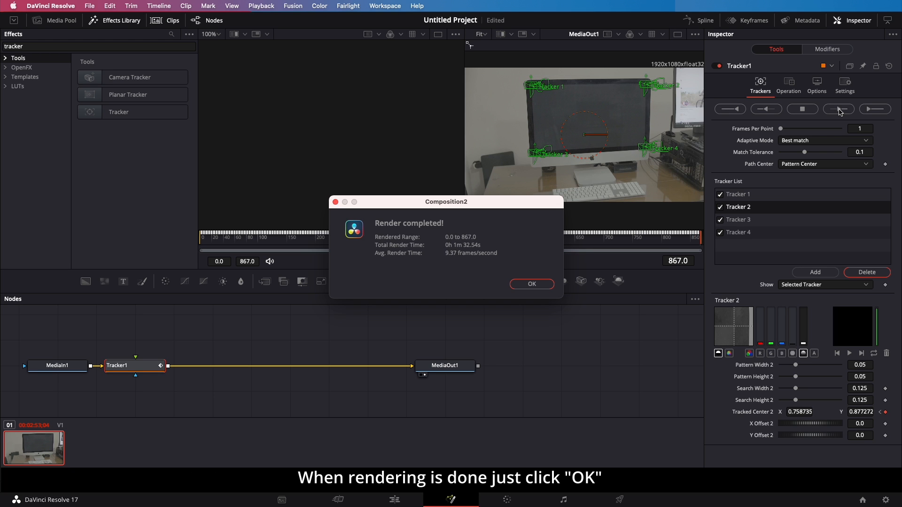
{"action": "left_click", "coordinate": [529, 283]}
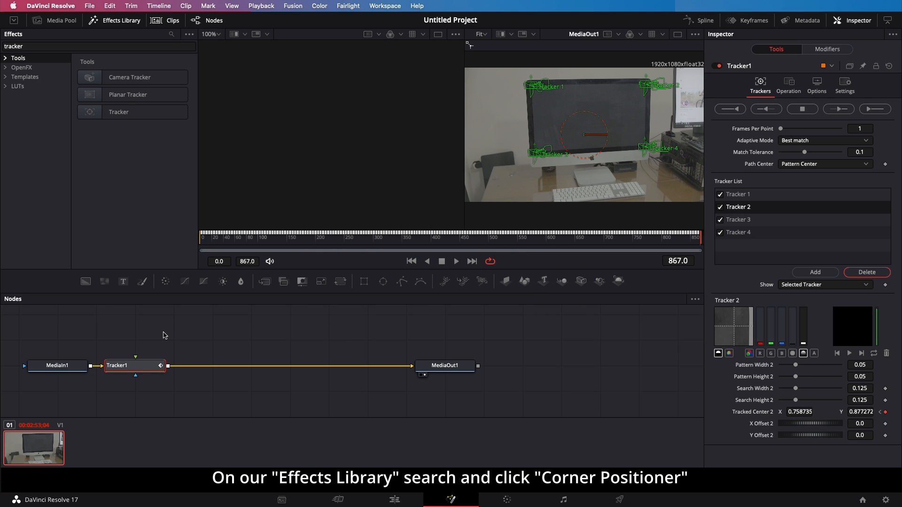
Step: Add an unconnected Corner Positioner node from the Effects Library search
{"action": "left_click", "coordinate": [171, 33]}
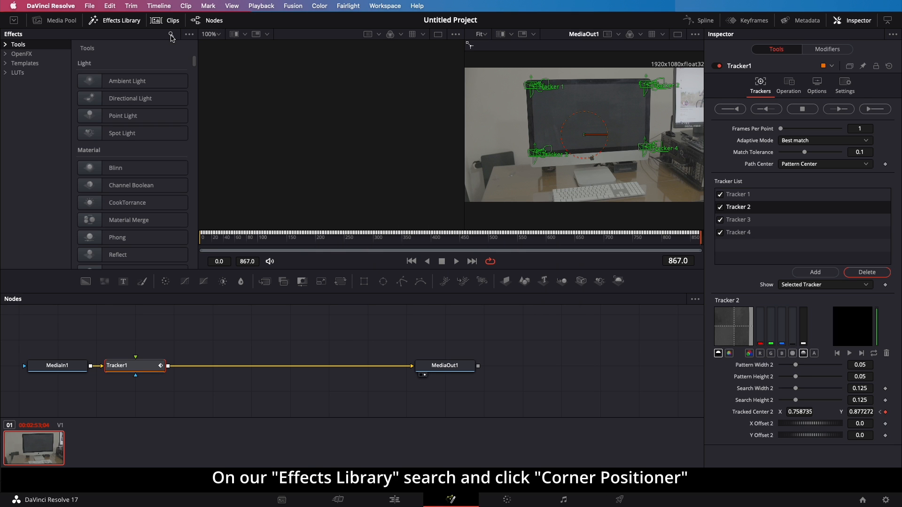
{"action": "type", "text": "tracker"}
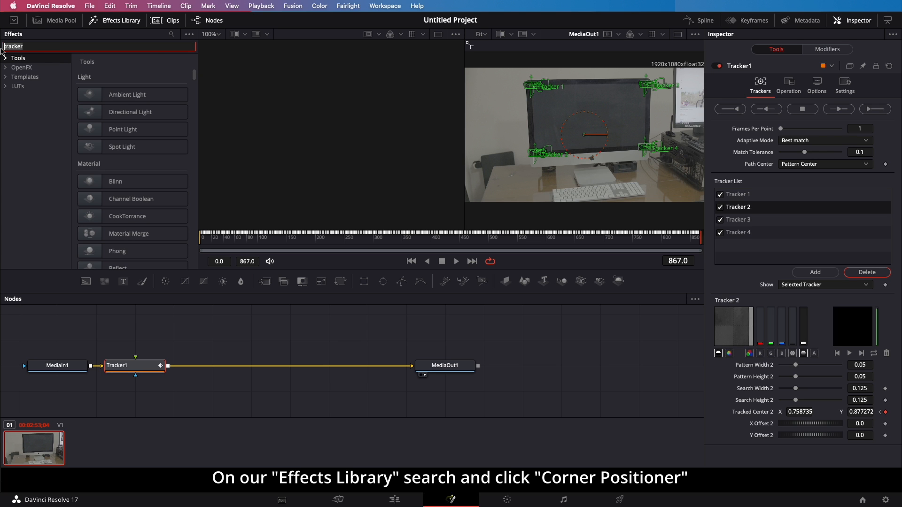
{"action": "type", "text": "corner"}
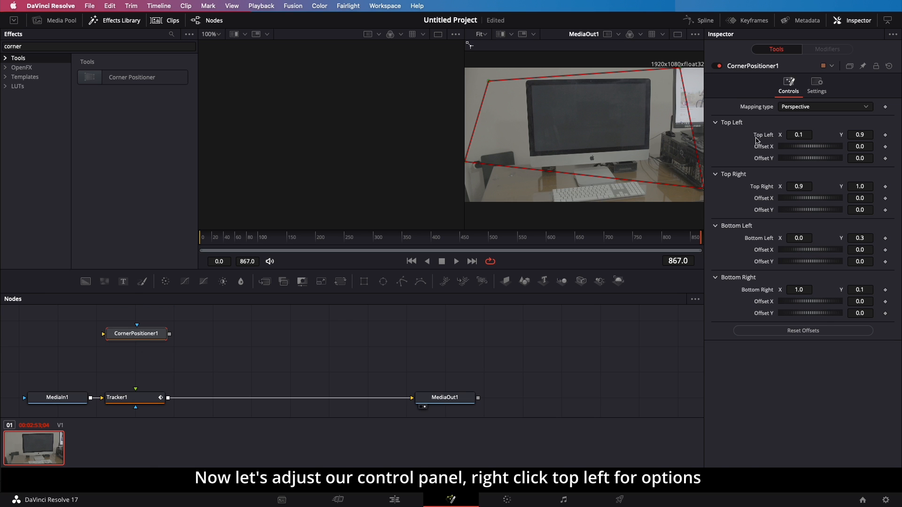
Step: Link the corner values to Tracker 1's position and feed replacement clip C0024.MP4 into CornerPositioner1
{"action": "right_click", "coordinate": [798, 135]}
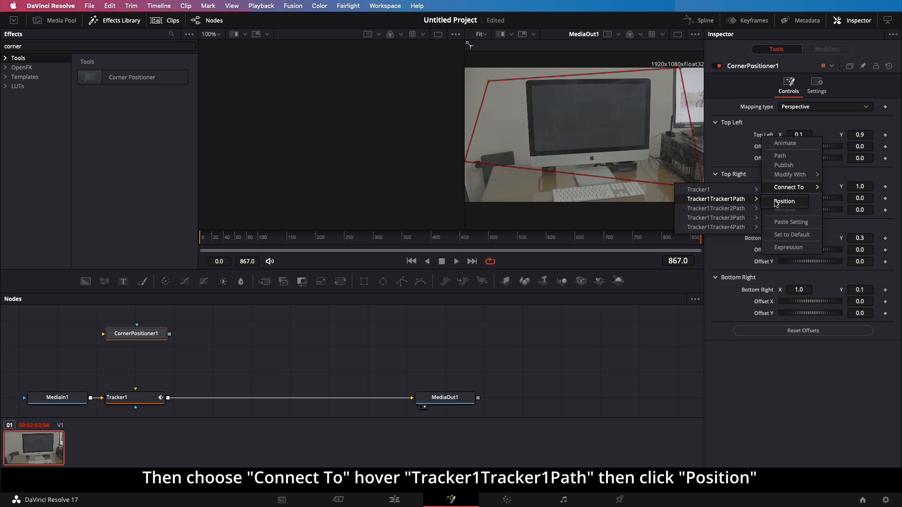
{"action": "left_click", "coordinate": [783, 201]}
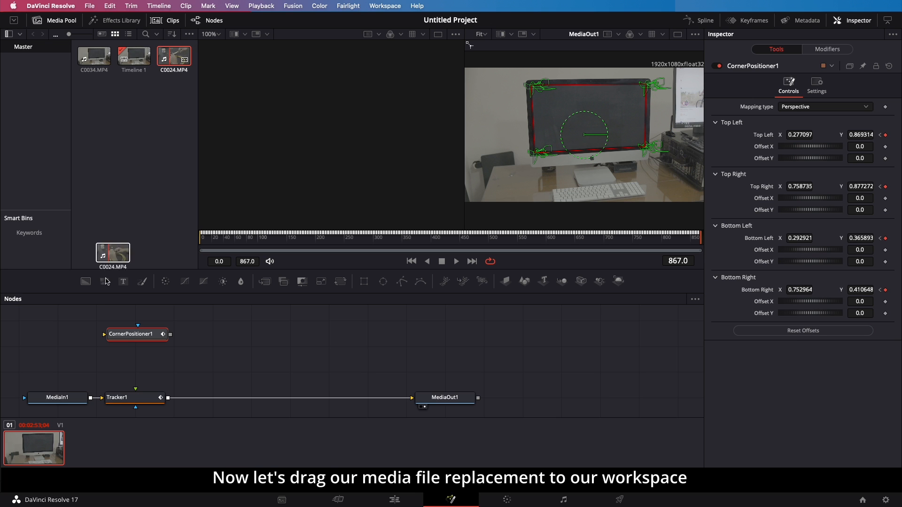
{"action": "left_click_drag", "start_coordinate": [113, 252], "coordinate": [57, 329]}
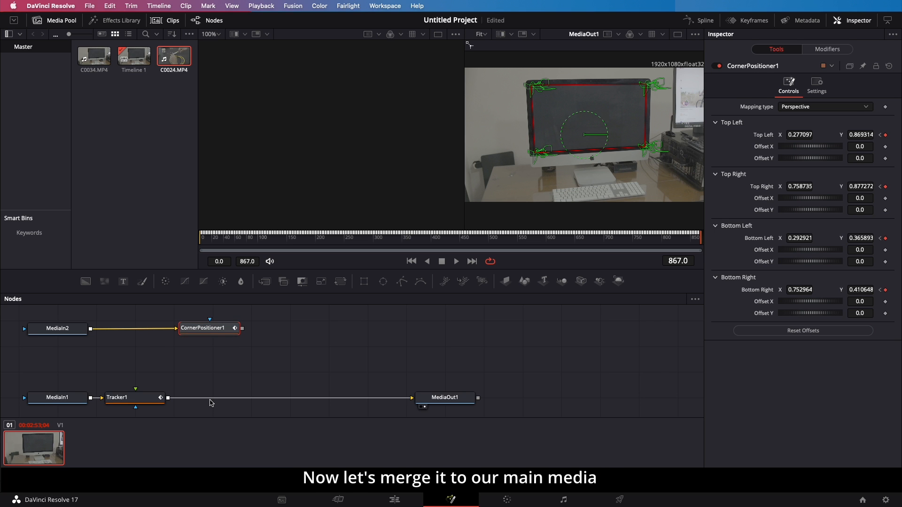
Step: Add a Merge1 node after Tracker1 and connect CornerPositioner1 into its foreground
{"action": "left_click", "coordinate": [118, 397]}
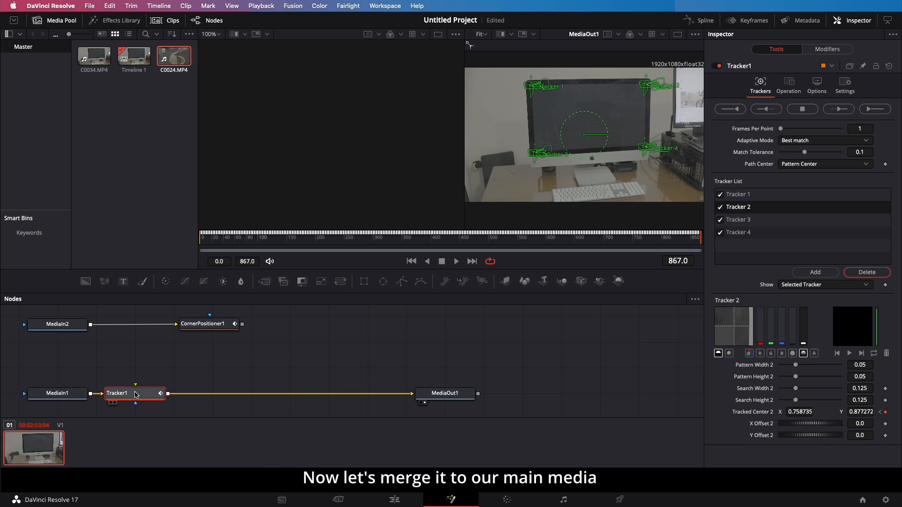
{"action": "left_click", "coordinate": [121, 20]}
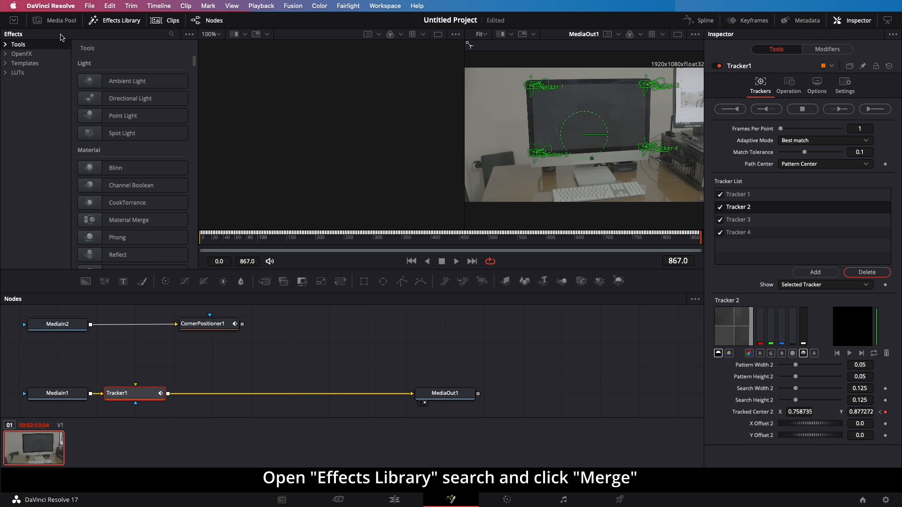
{"action": "type", "text": "corner"}
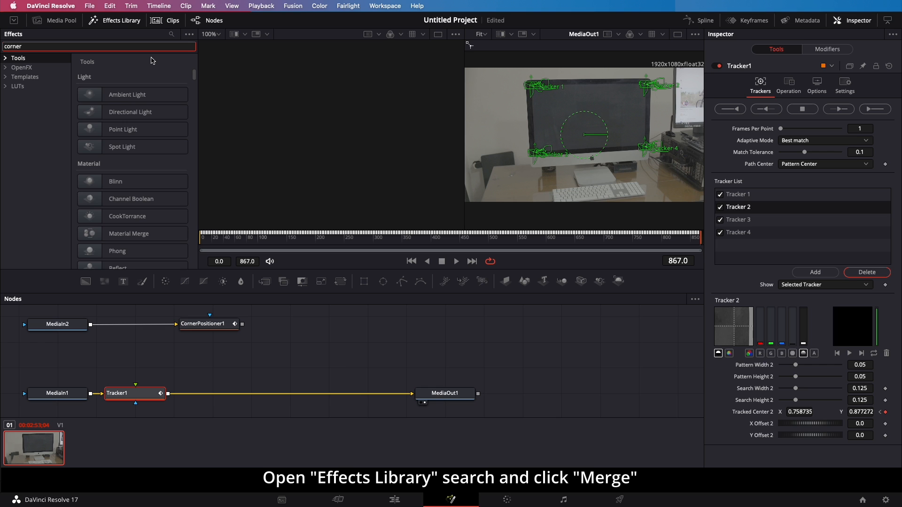
{"action": "type", "text": "m"}
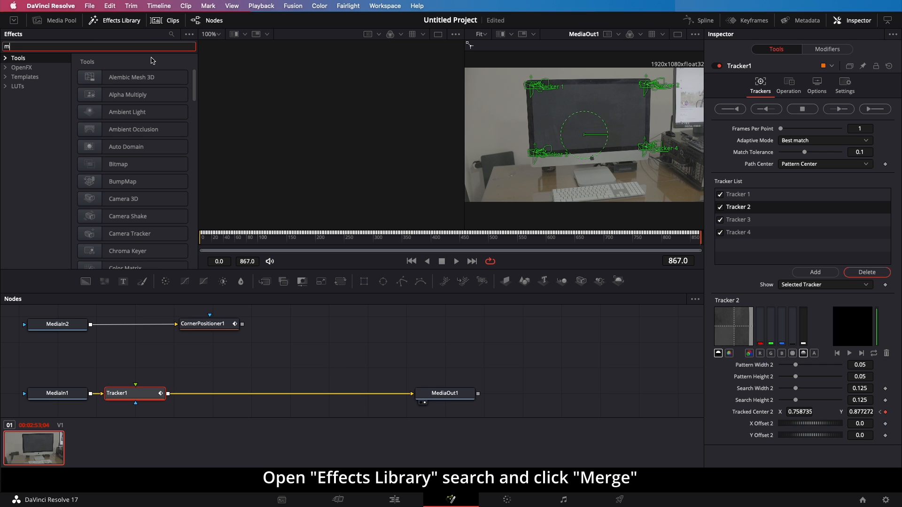
{"action": "type", "text": "erge"}
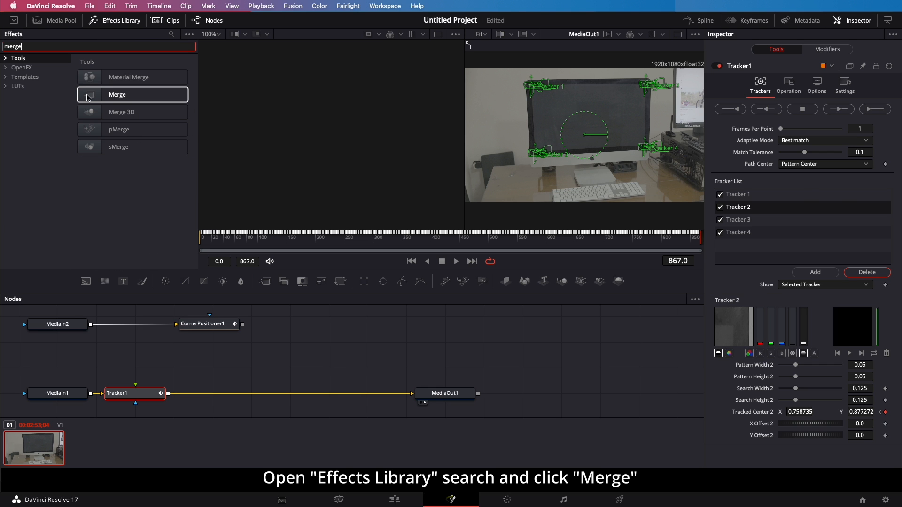
{"action": "left_click", "coordinate": [118, 94]}
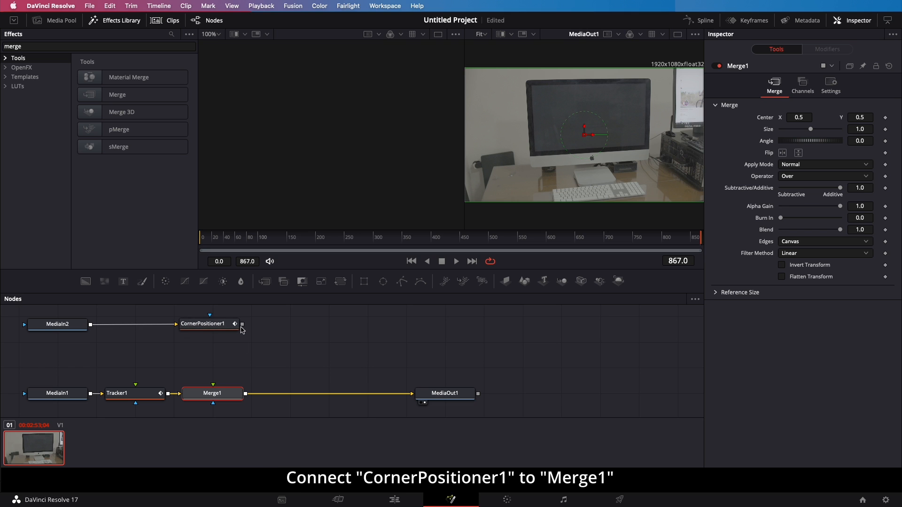
{"action": "left_click_drag", "start_coordinate": [242, 324], "coordinate": [212, 392]}
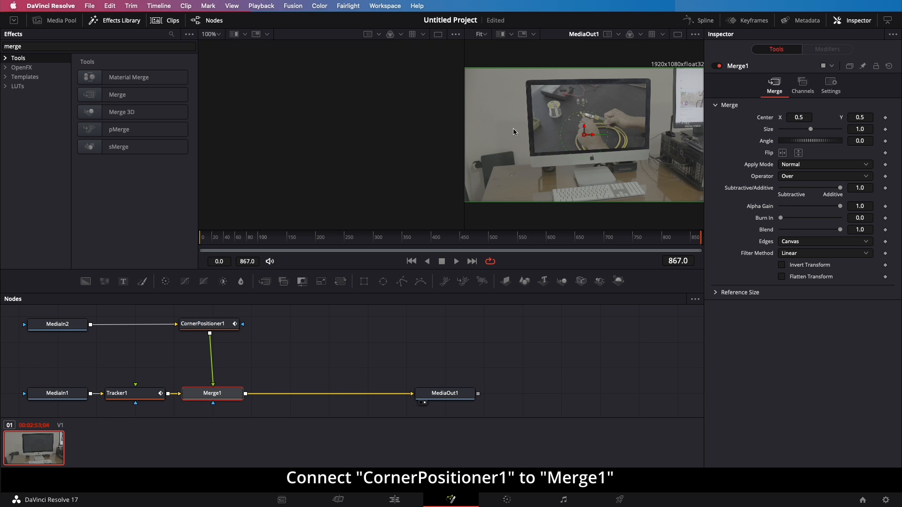
{"action": "mouse_move", "coordinate": [227, 288]}
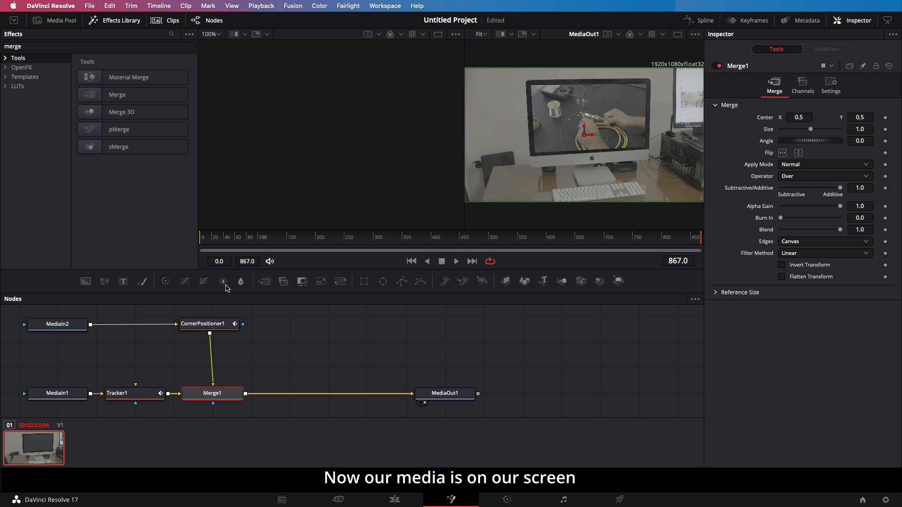
Step: Show CornerPositioner1's pins and scrub to frame 39 to check the footage stays on the screen
{"action": "left_click", "coordinate": [208, 325]}
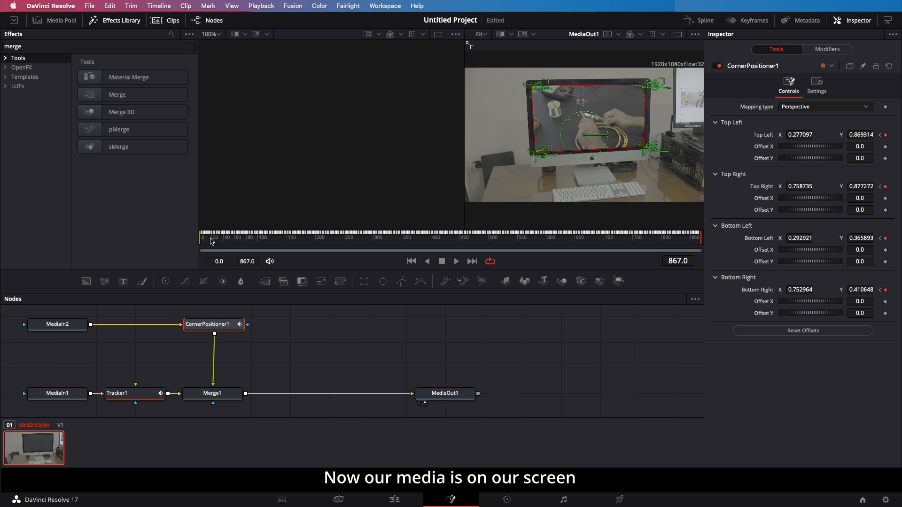
{"action": "left_click", "coordinate": [224, 237]}
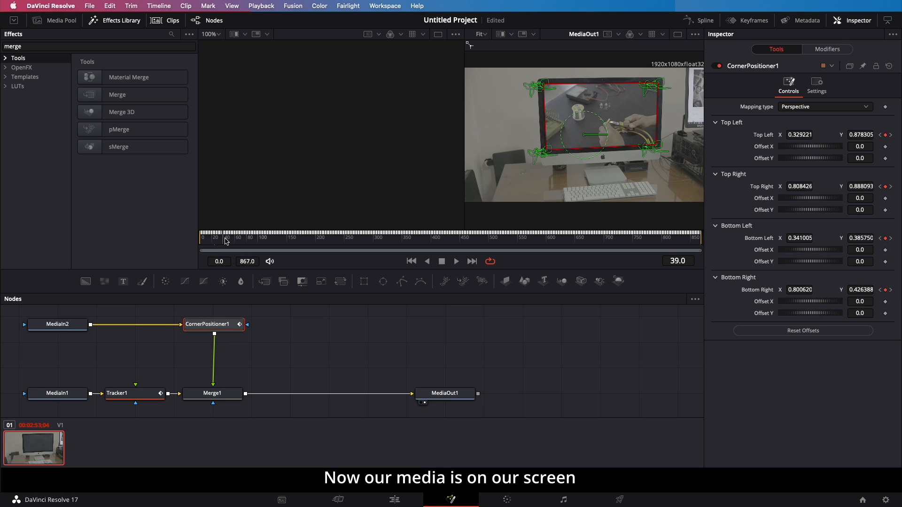
{"action": "left_click", "coordinate": [203, 235]}
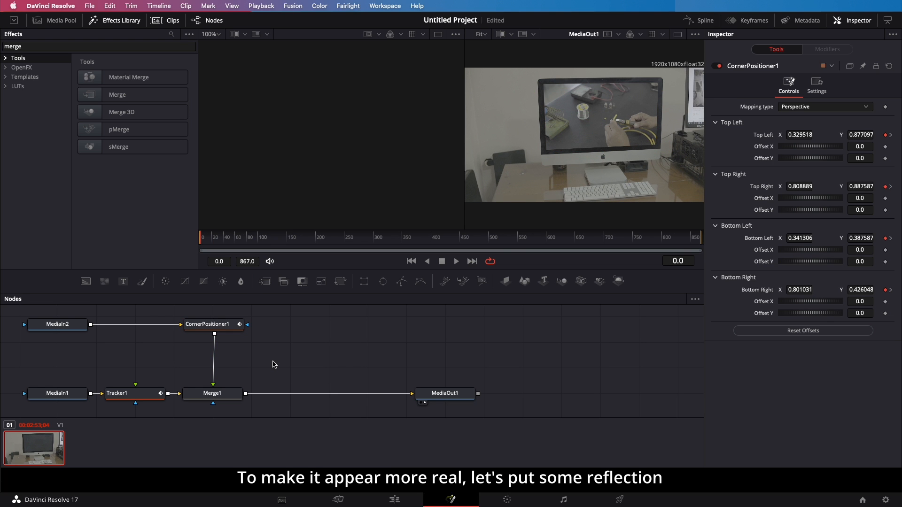
Step: Copy CornerPositioner1 as CornerPositioner1_1 and feed a black Background1 into it
{"action": "left_click", "coordinate": [212, 324]}
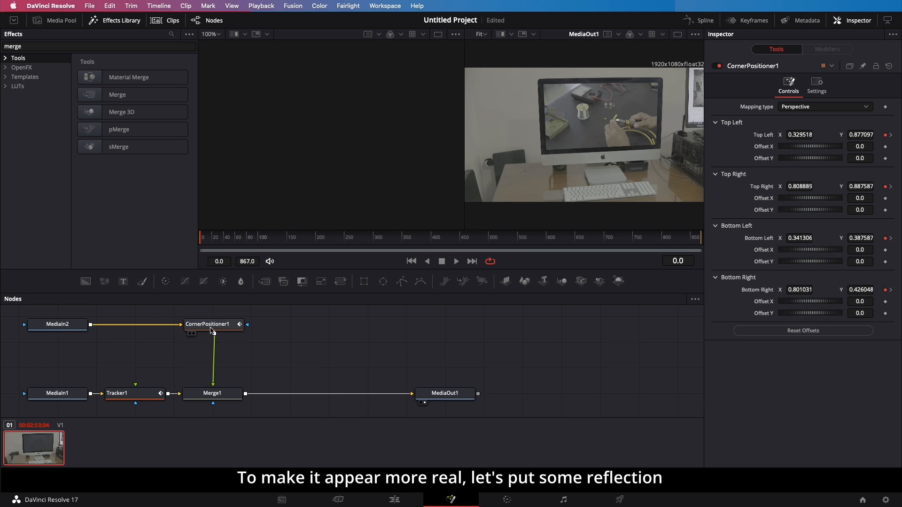
{"action": "right_click", "coordinate": [209, 324]}
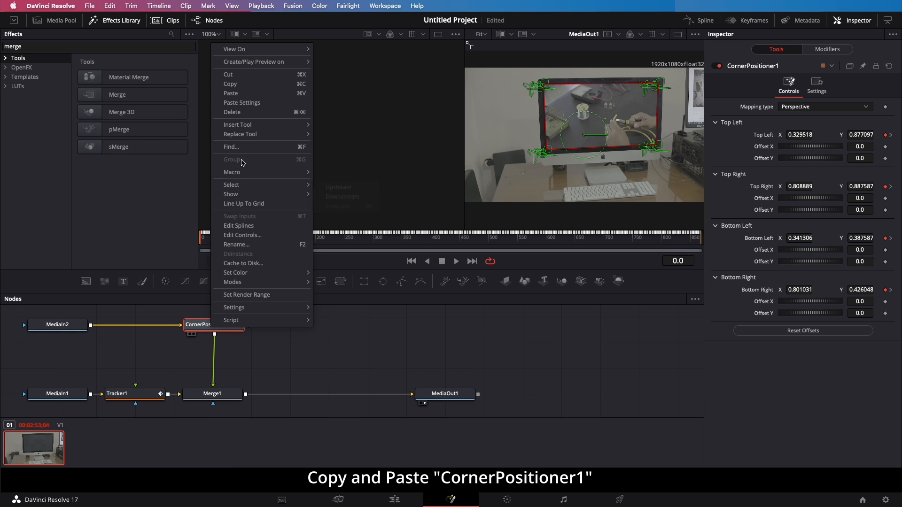
{"action": "left_click", "coordinate": [316, 332]}
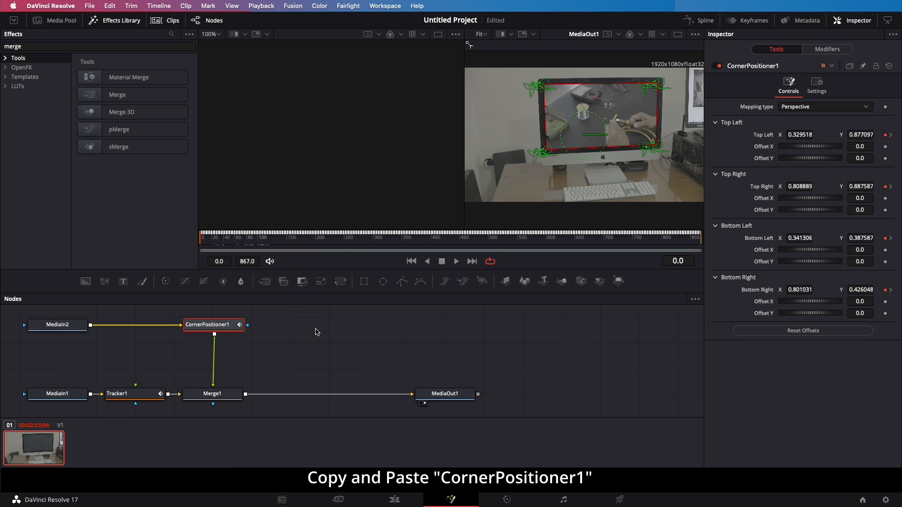
{"action": "right_click", "coordinate": [316, 333]}
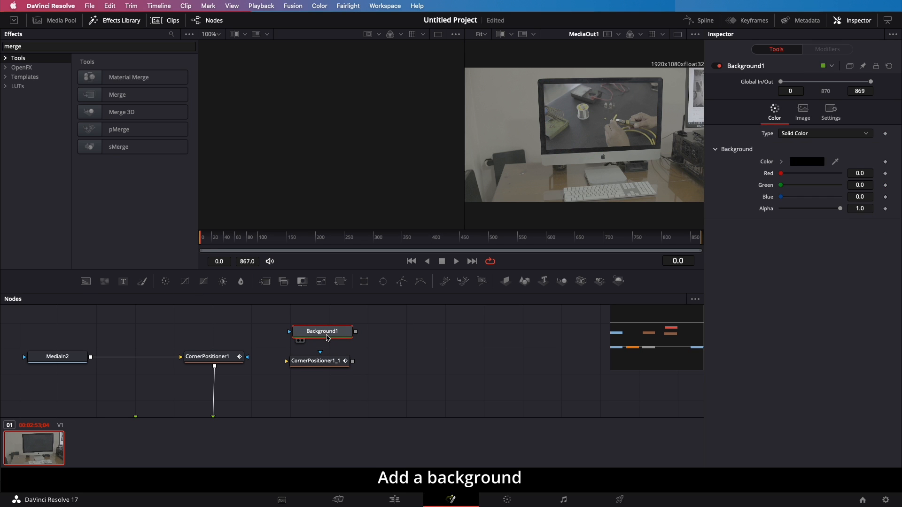
{"action": "left_click", "coordinate": [318, 361]}
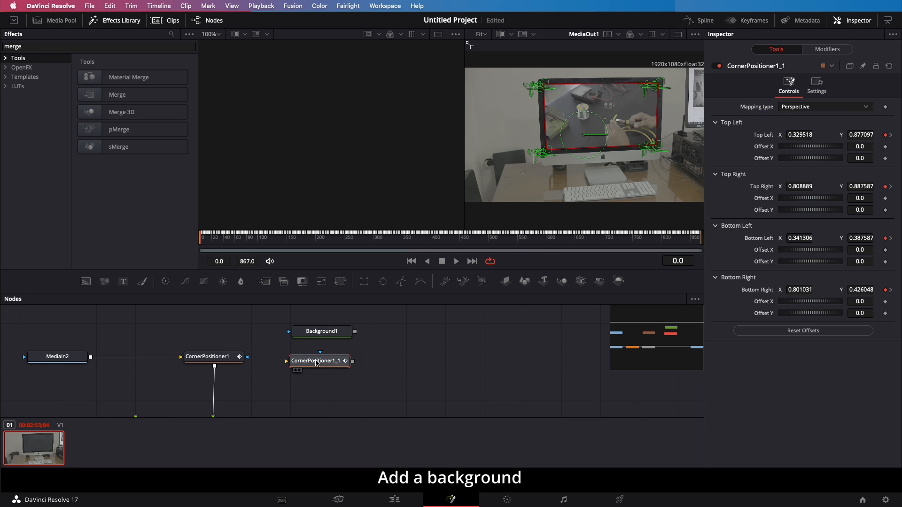
{"action": "mouse_move", "coordinate": [318, 361]}
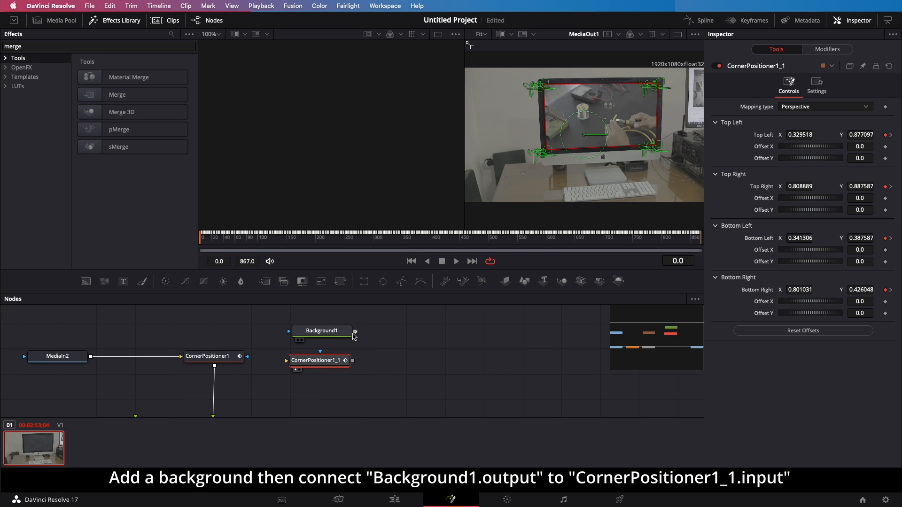
{"action": "left_click_drag", "start_coordinate": [355, 332], "coordinate": [293, 361]}
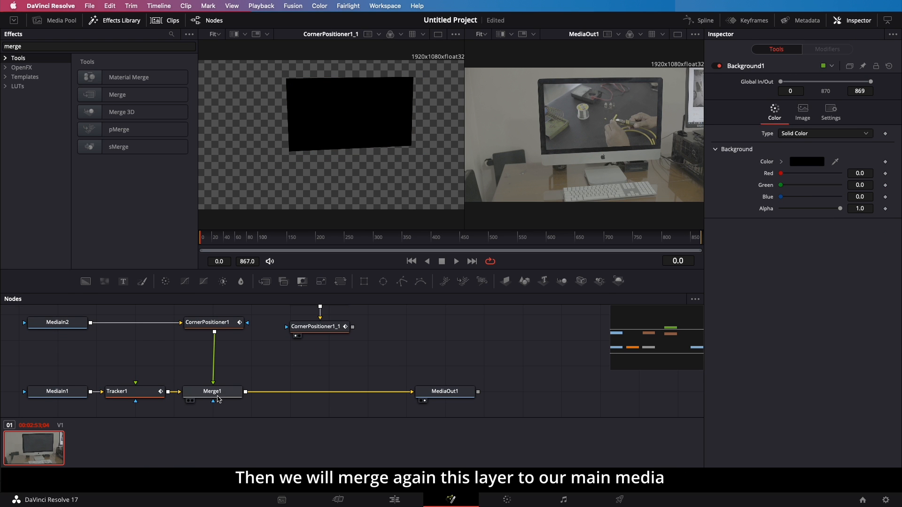
Step: Add Merge2 after Merge1 and feed CornerPositioner1_1's black quad in as its foreground
{"action": "left_click", "coordinate": [320, 326]}
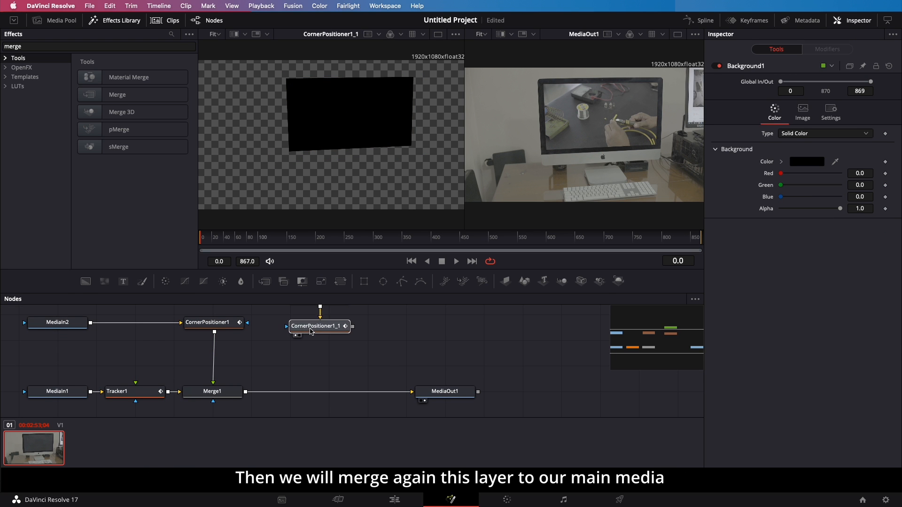
{"action": "left_click", "coordinate": [319, 320]}
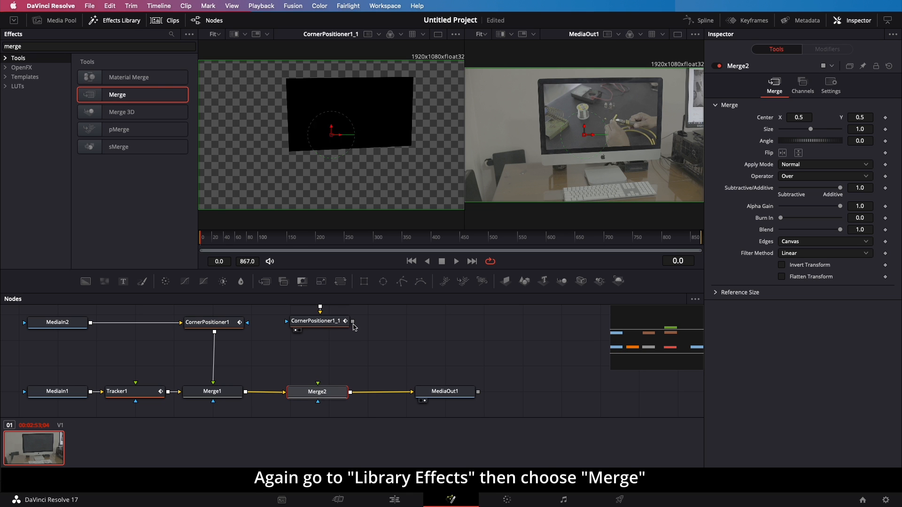
{"action": "left_click_drag", "start_coordinate": [321, 322], "coordinate": [317, 400]}
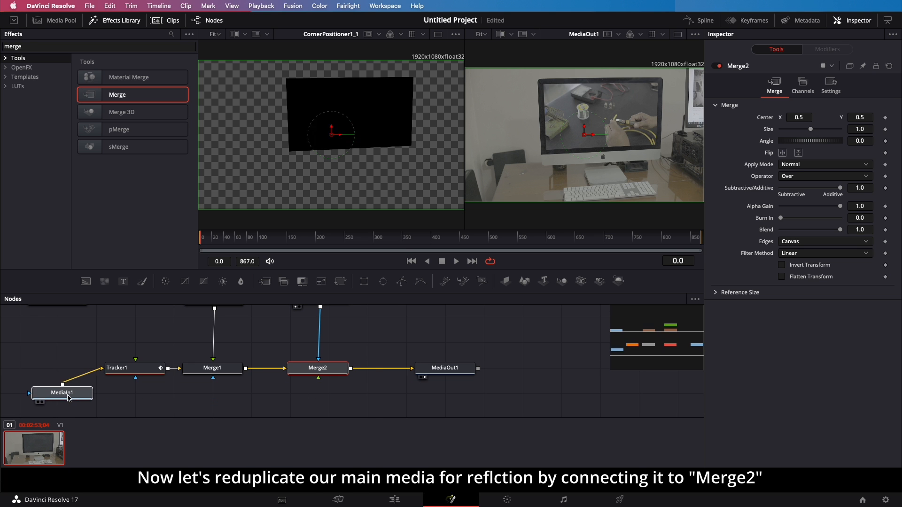
Step: Reposition MediaIn1 and link the original footage a second time into Merge2
{"action": "left_click_drag", "start_coordinate": [62, 392], "coordinate": [79, 402]}
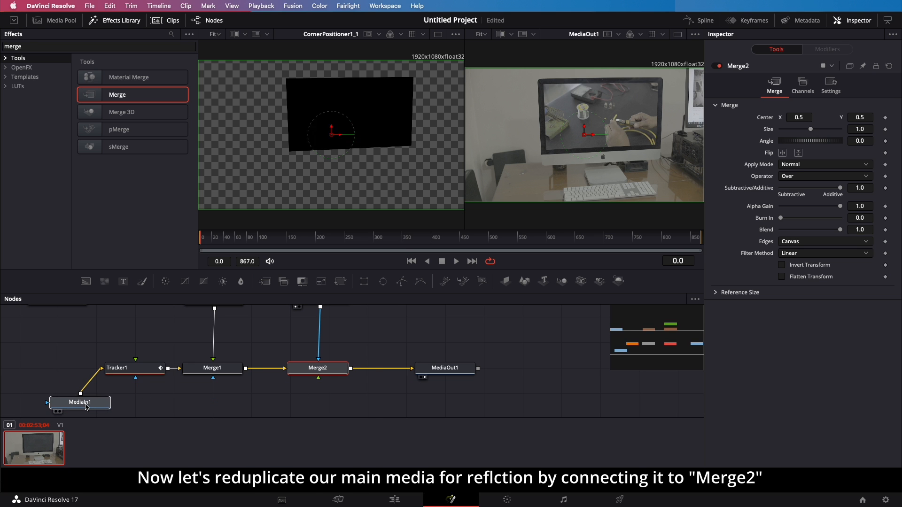
{"action": "left_click", "coordinate": [79, 401]}
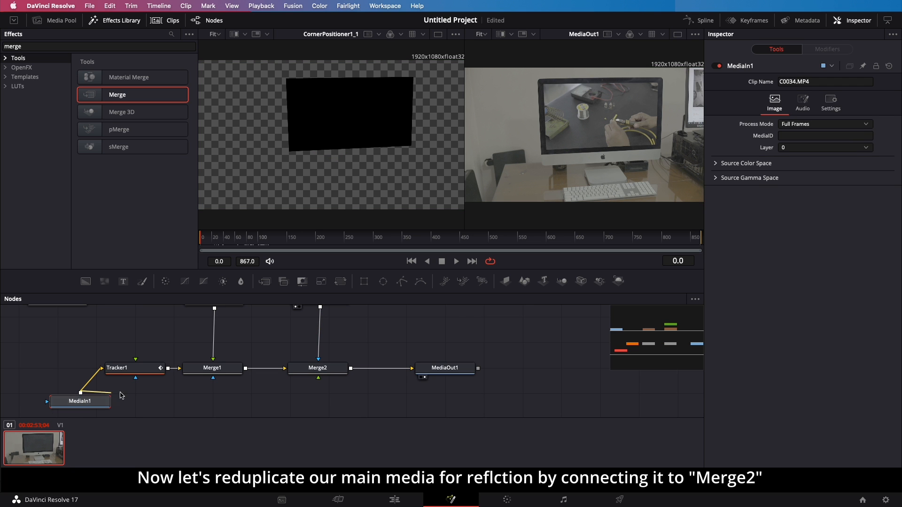
{"action": "left_click_drag", "start_coordinate": [79, 401], "coordinate": [319, 368]}
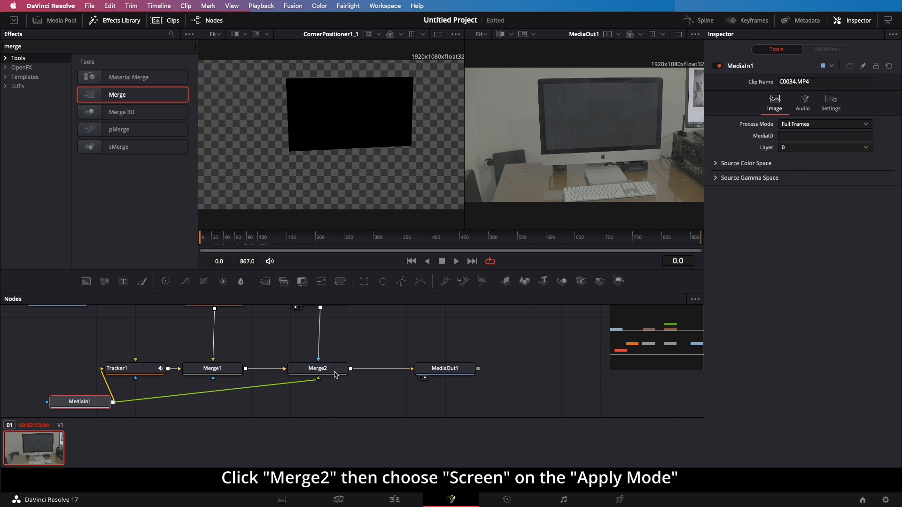
Step: Set Merge2's Apply Mode to Screen and play back the composite to review the reflection
{"action": "left_click", "coordinate": [317, 368]}
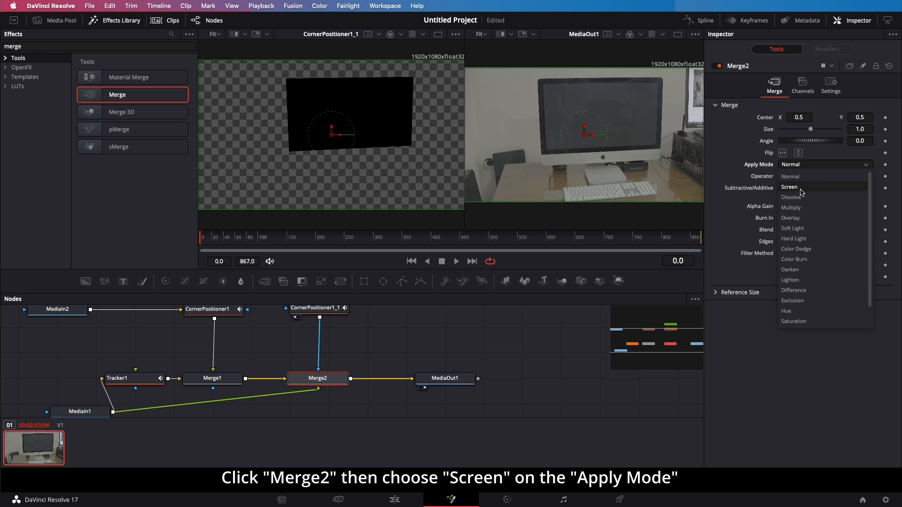
{"action": "left_click", "coordinate": [789, 186]}
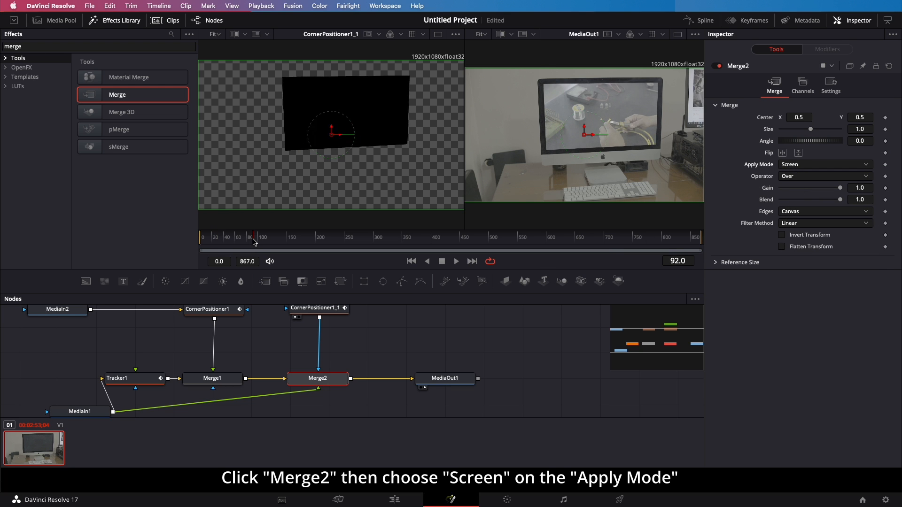
{"action": "left_click", "coordinate": [456, 262]}
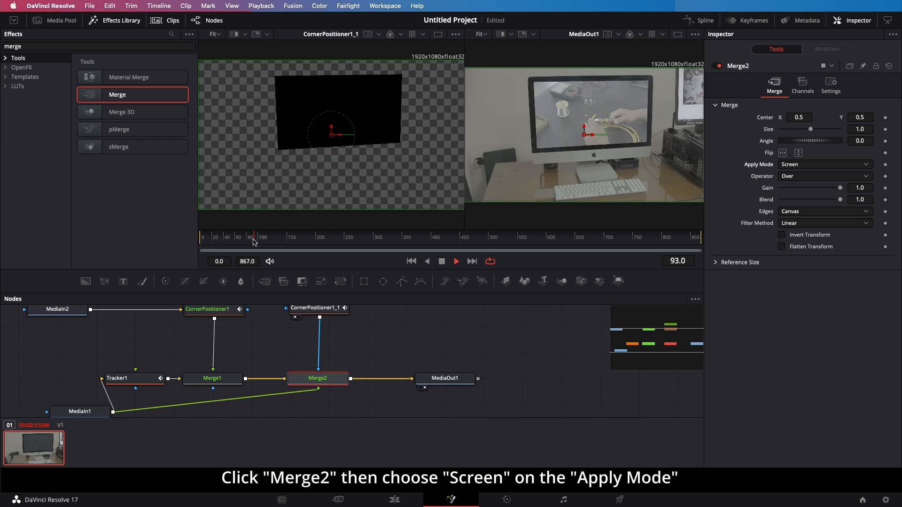